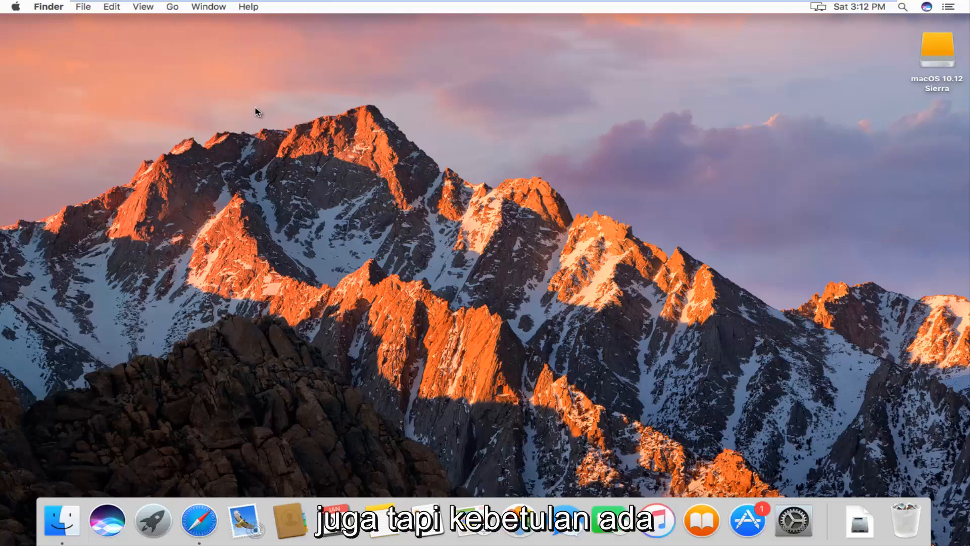
{"action": "mouse_move", "coordinate": [312, 137]}
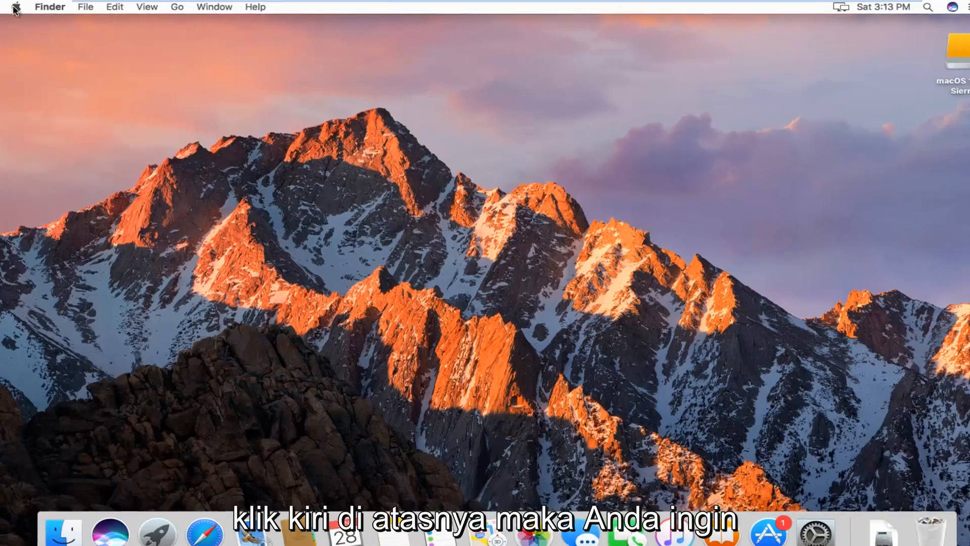
Step: Reveal the Apple menu from the Finder menu bar
{"action": "left_click", "coordinate": [16, 7]}
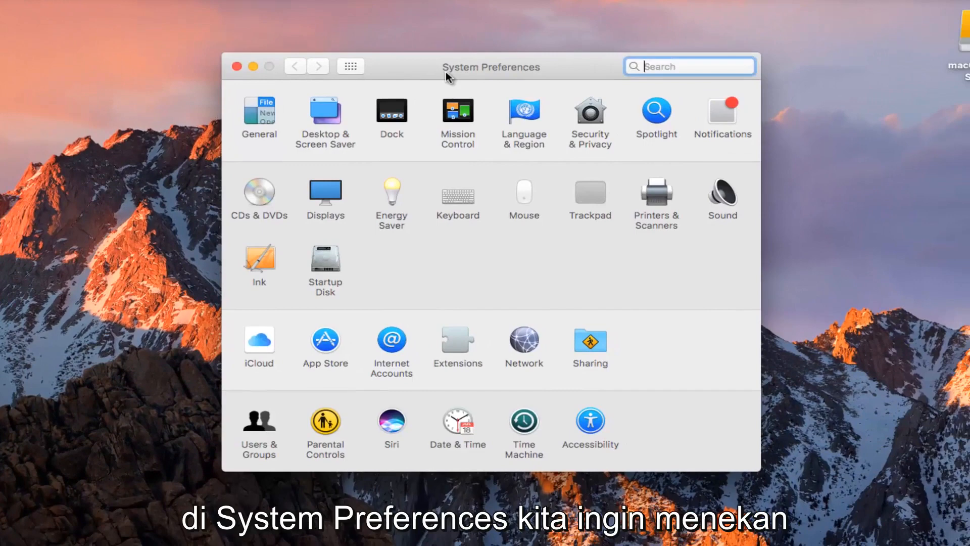
{"action": "mouse_move", "coordinate": [259, 455]}
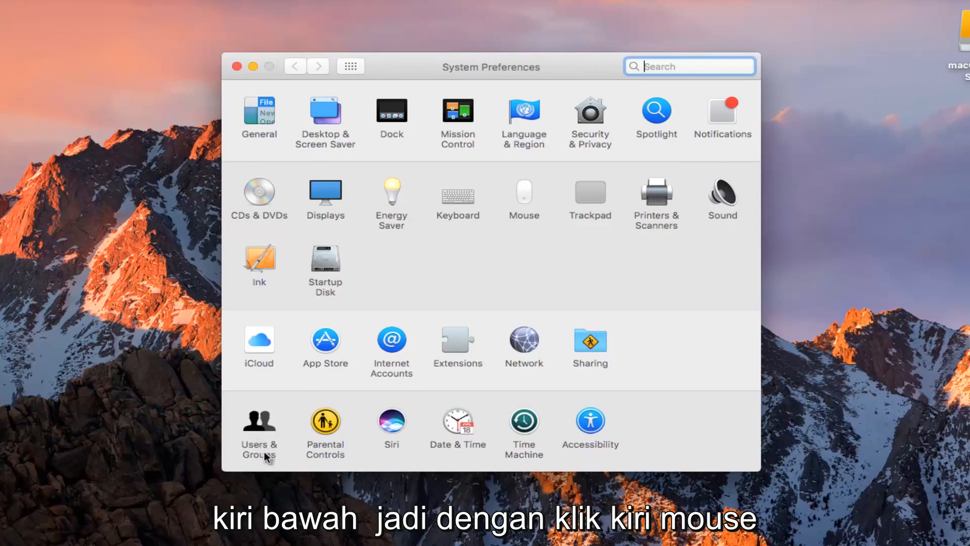
Step: Go to the Users & Groups pane in System Preferences
{"action": "left_click", "coordinate": [258, 426]}
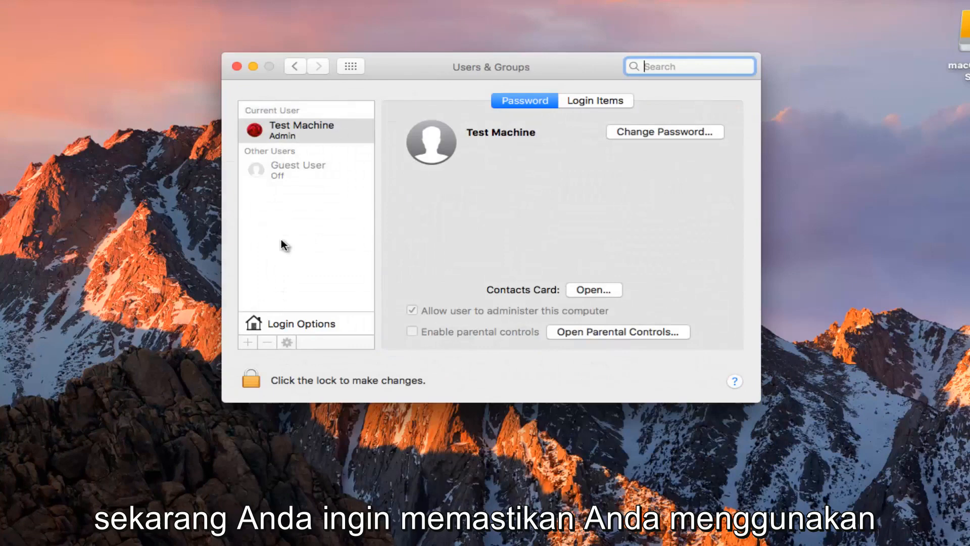
{"action": "mouse_move", "coordinate": [282, 146]}
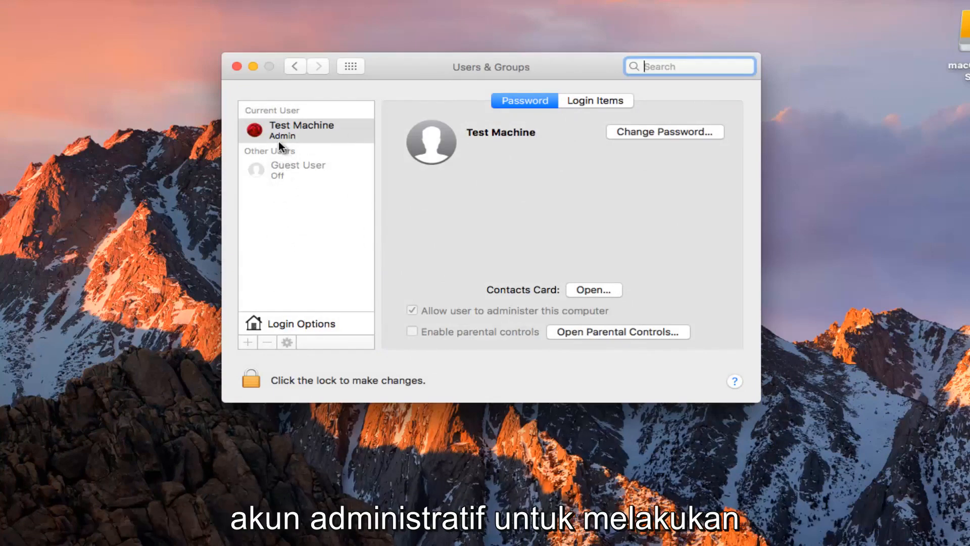
{"action": "mouse_move", "coordinate": [275, 168]}
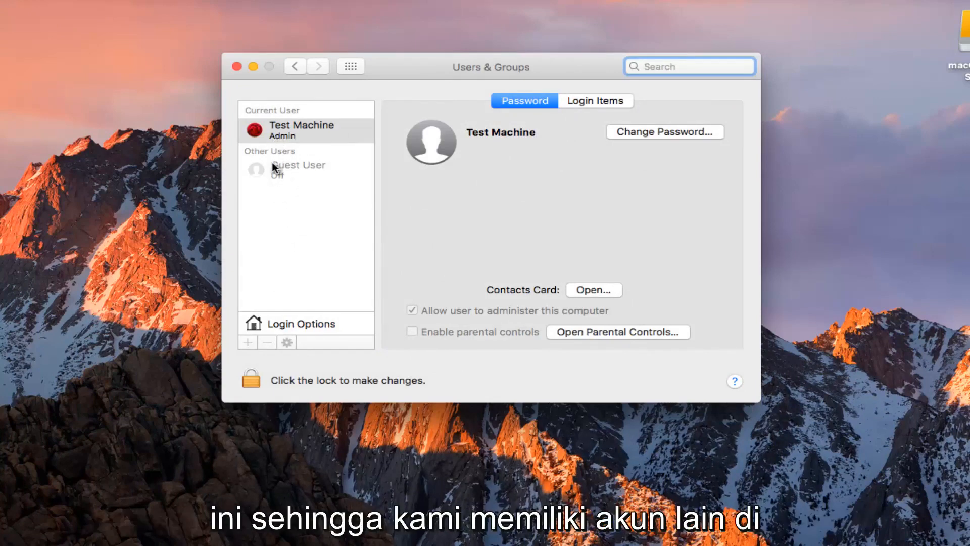
{"action": "mouse_move", "coordinate": [278, 225]}
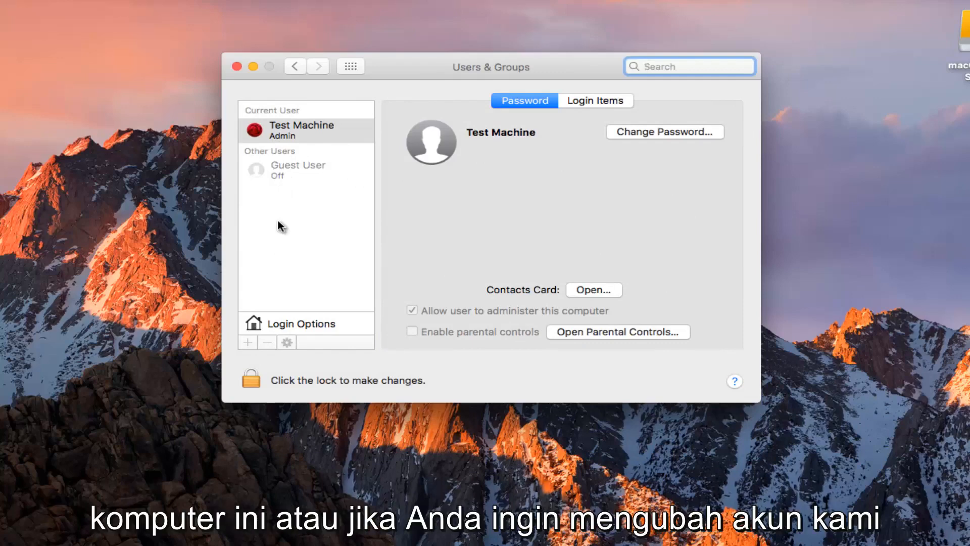
{"action": "mouse_move", "coordinate": [284, 202]}
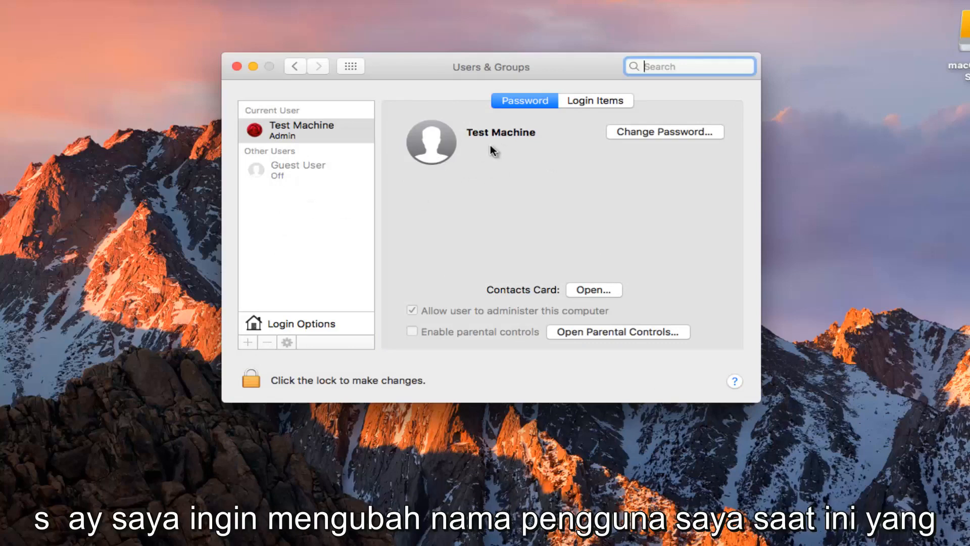
{"action": "mouse_move", "coordinate": [291, 370]}
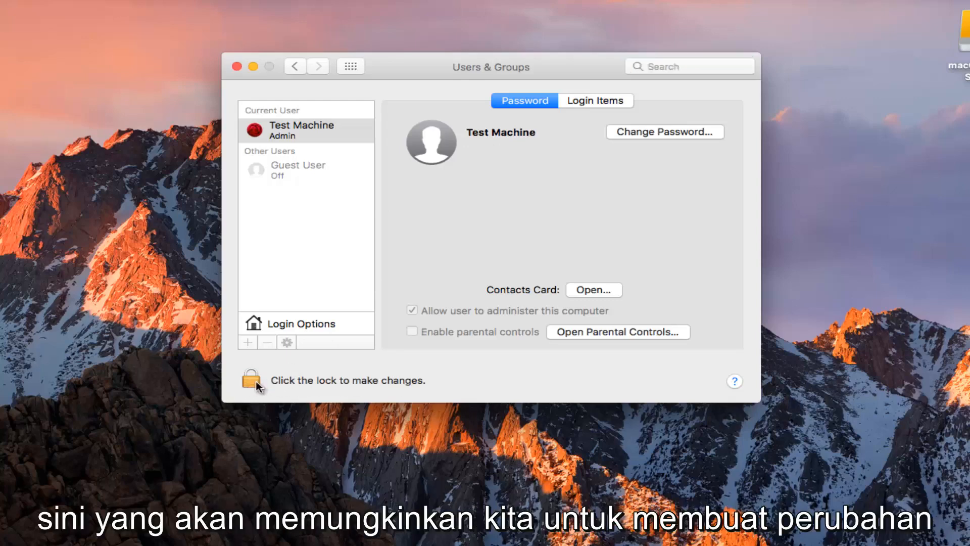
Step: Request unlocking Users & Groups via the padlock so the admin password prompt appears
{"action": "left_click", "coordinate": [251, 379]}
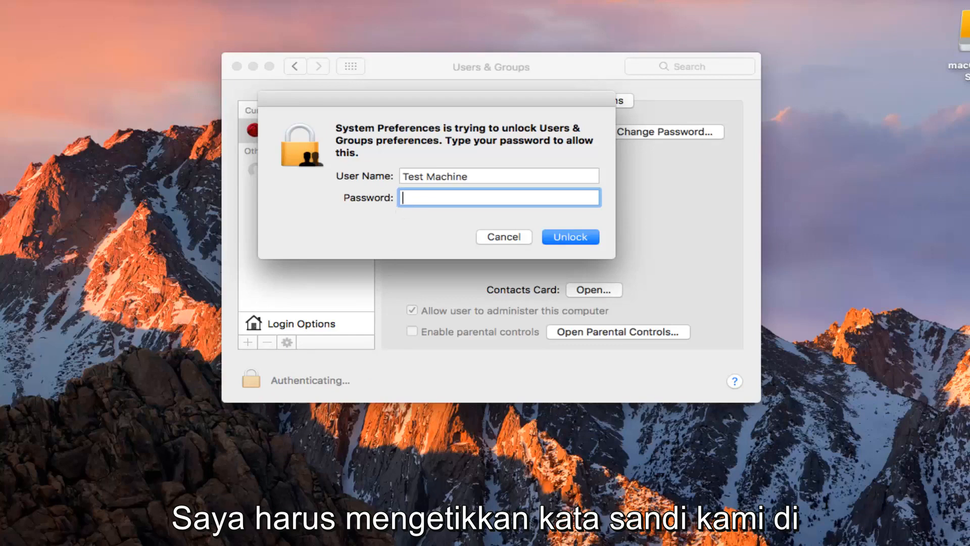
Step: Unlock with the admin password and bring up Advanced Options for the Test Machine account
{"action": "left_click", "coordinate": [569, 237]}
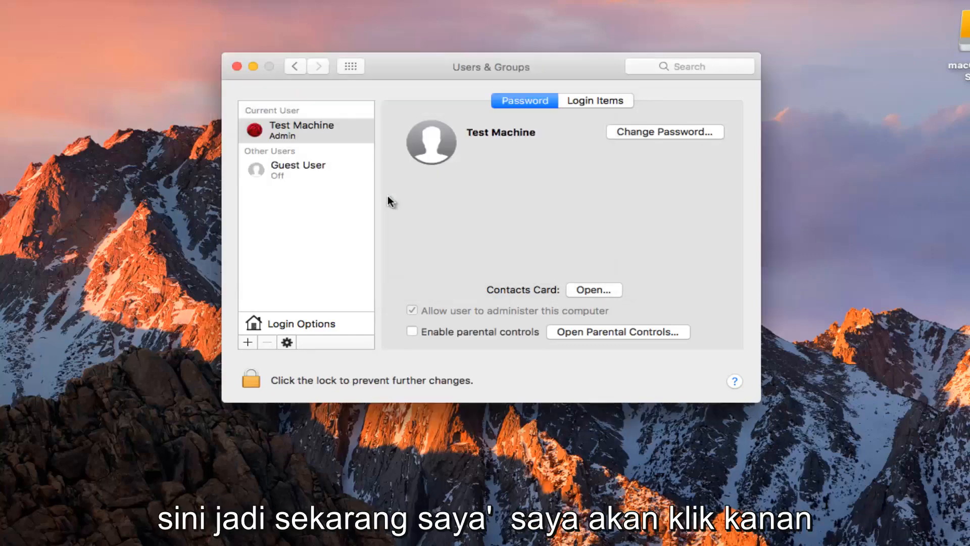
{"action": "right_click", "coordinate": [302, 130]}
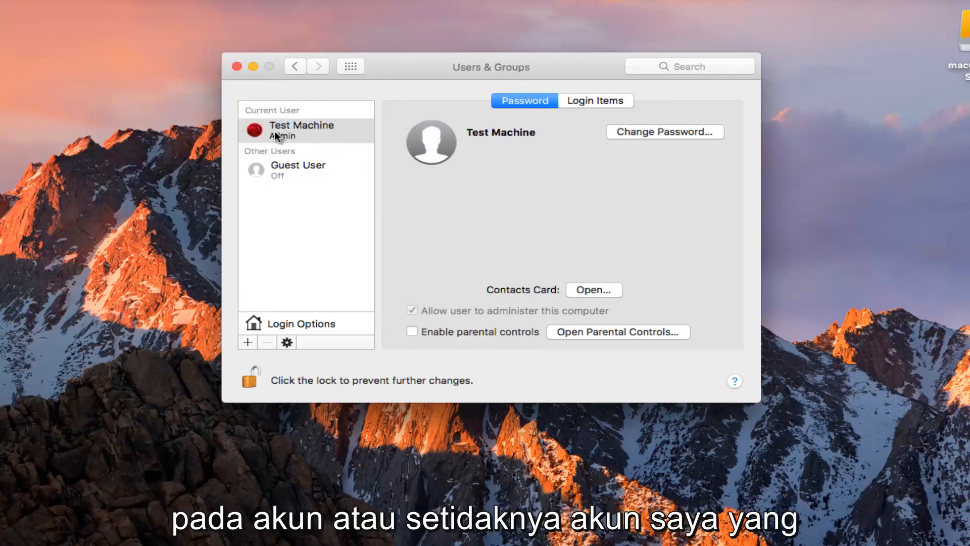
{"action": "right_click", "coordinate": [301, 130]}
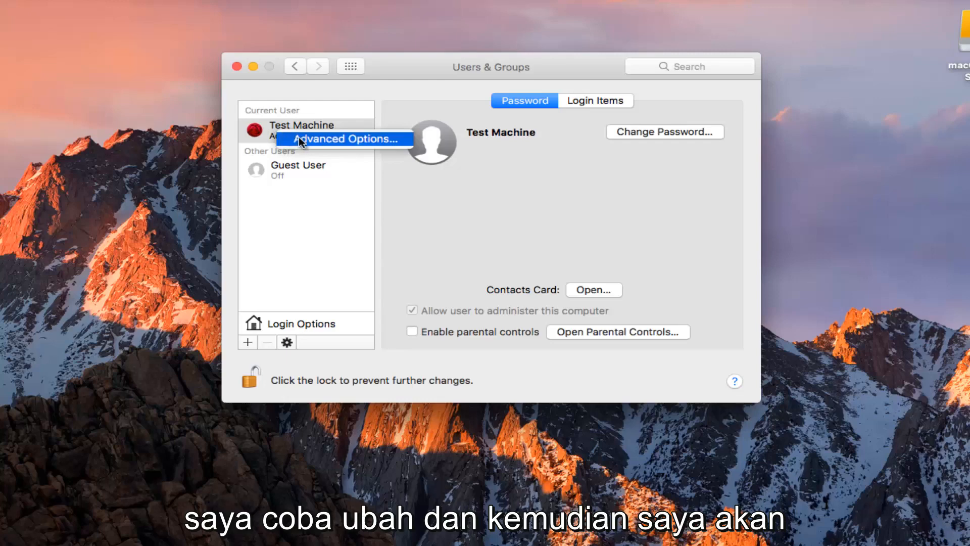
{"action": "mouse_move", "coordinate": [359, 147]}
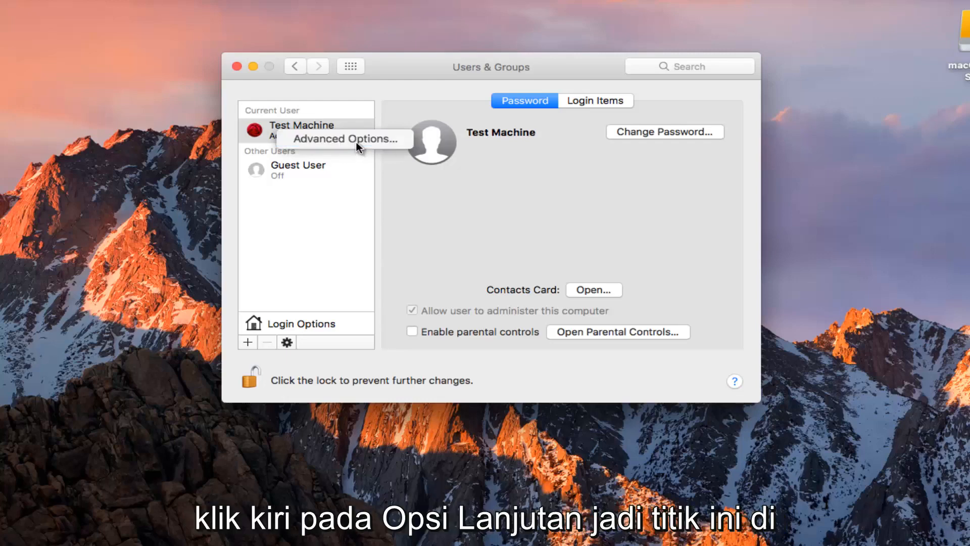
{"action": "left_click", "coordinate": [346, 138]}
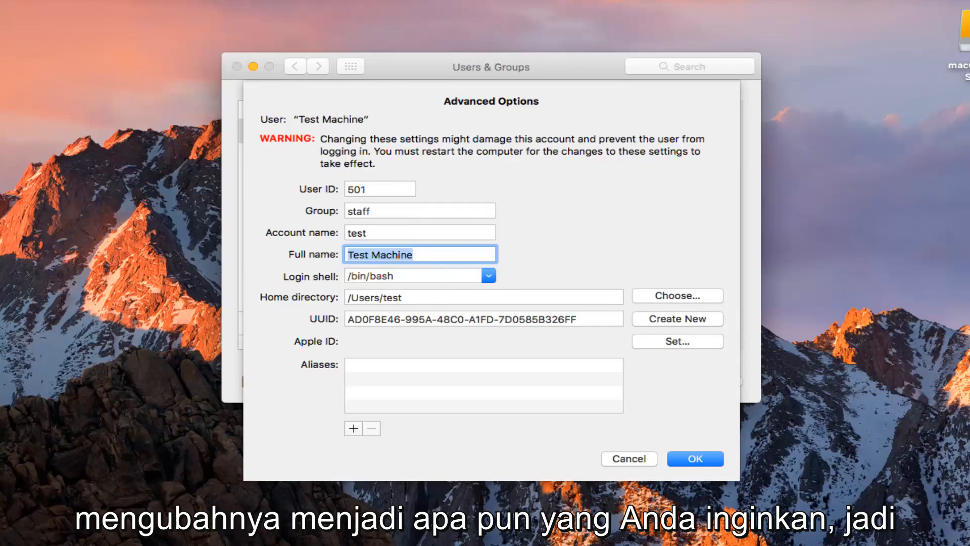
Step: Replace the full name 'Test Machine' with 'My Computer' and apply it with OK
{"action": "key", "text": "Delete"}
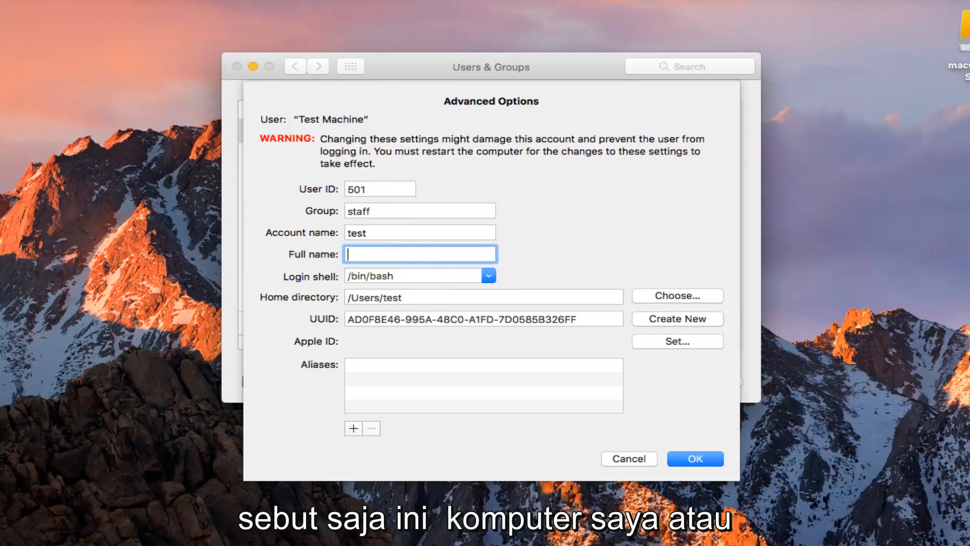
{"action": "type", "text": "My C"}
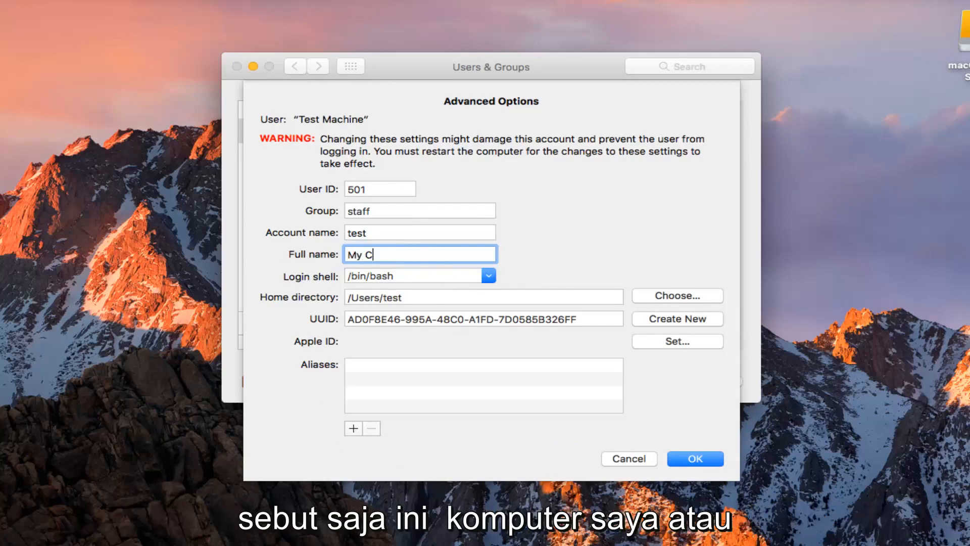
{"action": "type", "text": "omputer"}
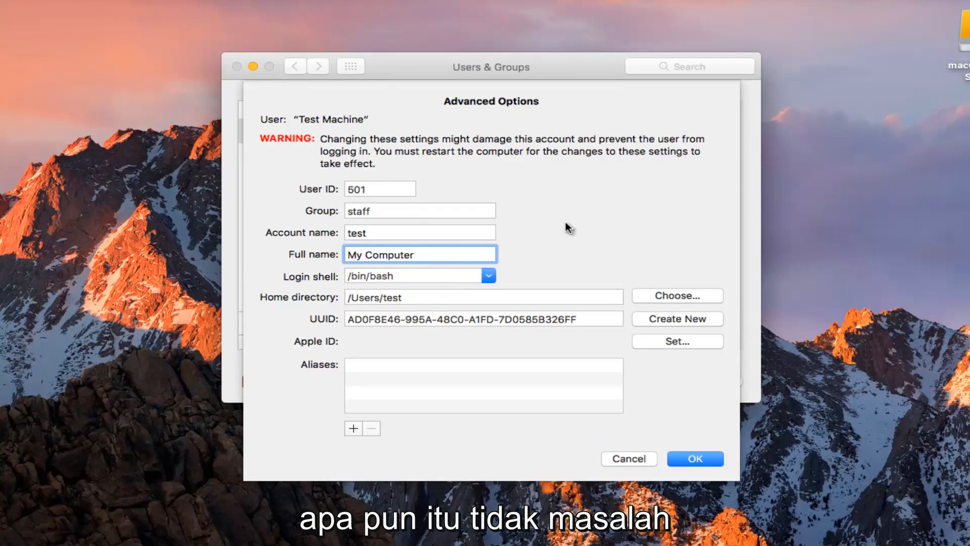
{"action": "left_click", "coordinate": [694, 459]}
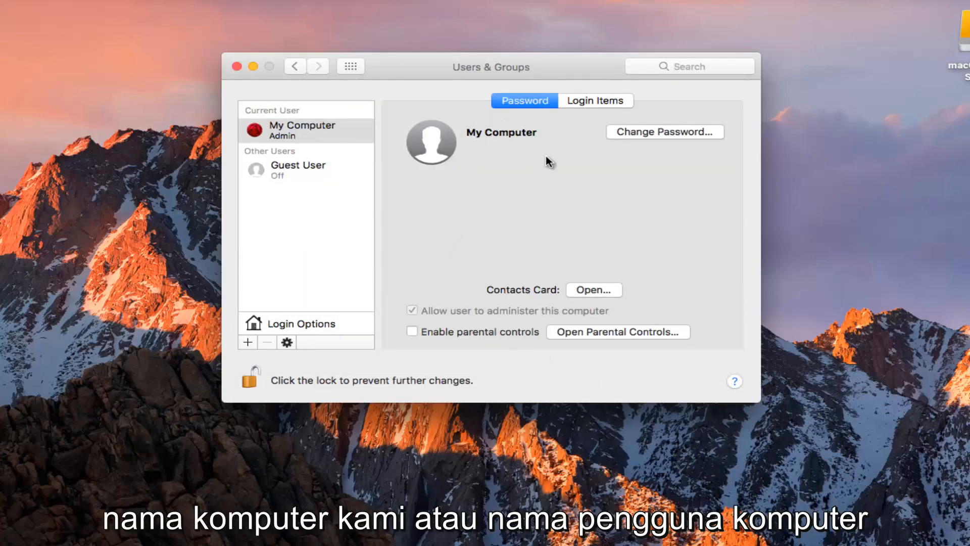
{"action": "mouse_move", "coordinate": [430, 142]}
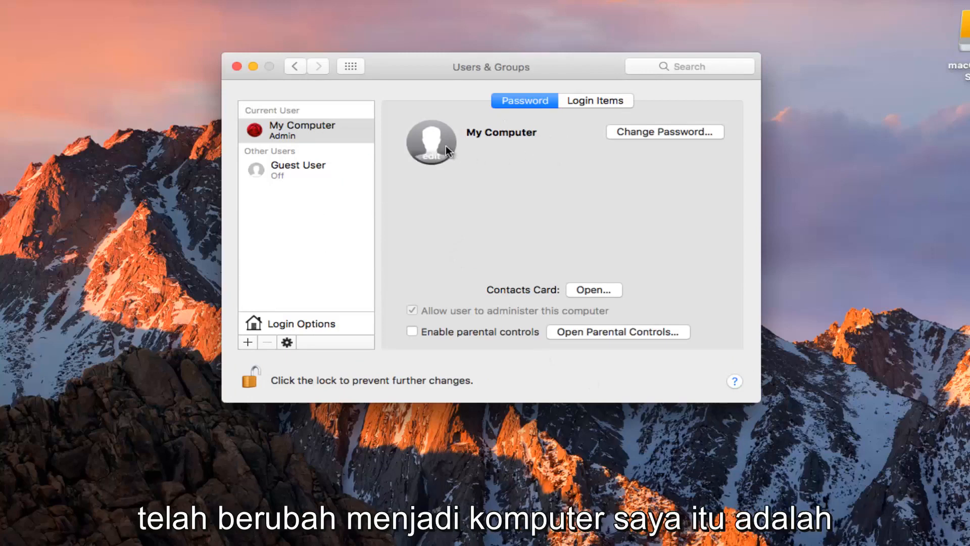
{"action": "mouse_move", "coordinate": [482, 182]}
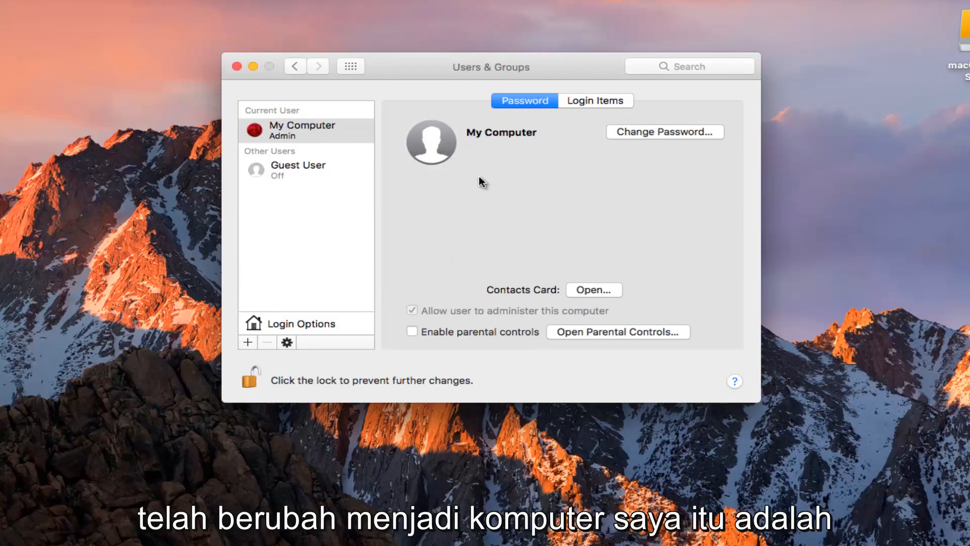
{"action": "mouse_move", "coordinate": [432, 158]}
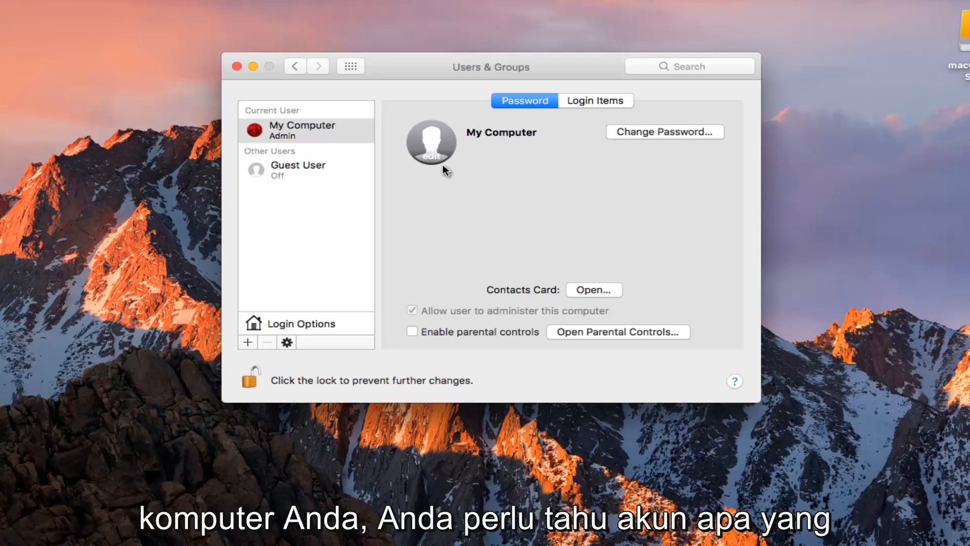
{"action": "mouse_move", "coordinate": [516, 167]}
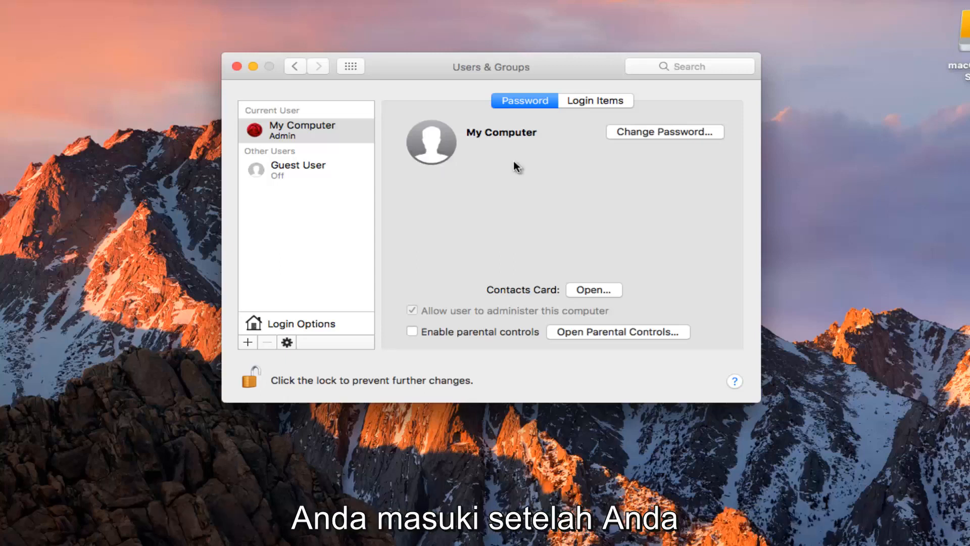
{"action": "mouse_move", "coordinate": [248, 380]}
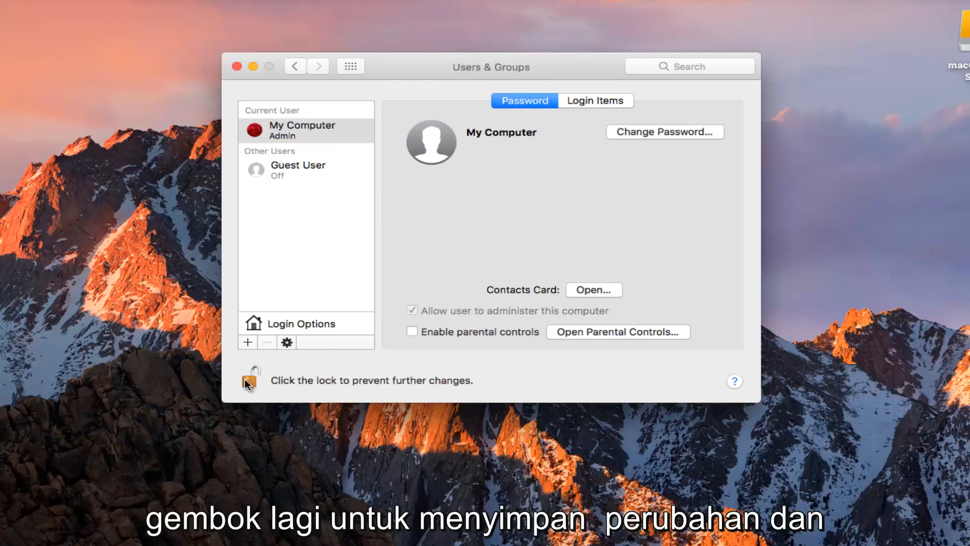
Step: Re-lock Users & Groups with the padlock and close System Preferences
{"action": "left_click", "coordinate": [250, 379]}
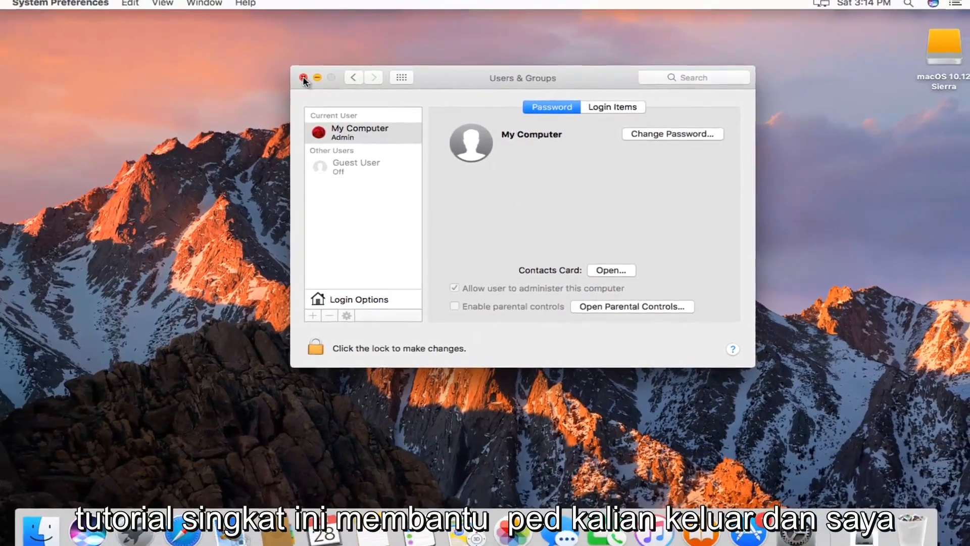
{"action": "left_click", "coordinate": [303, 78]}
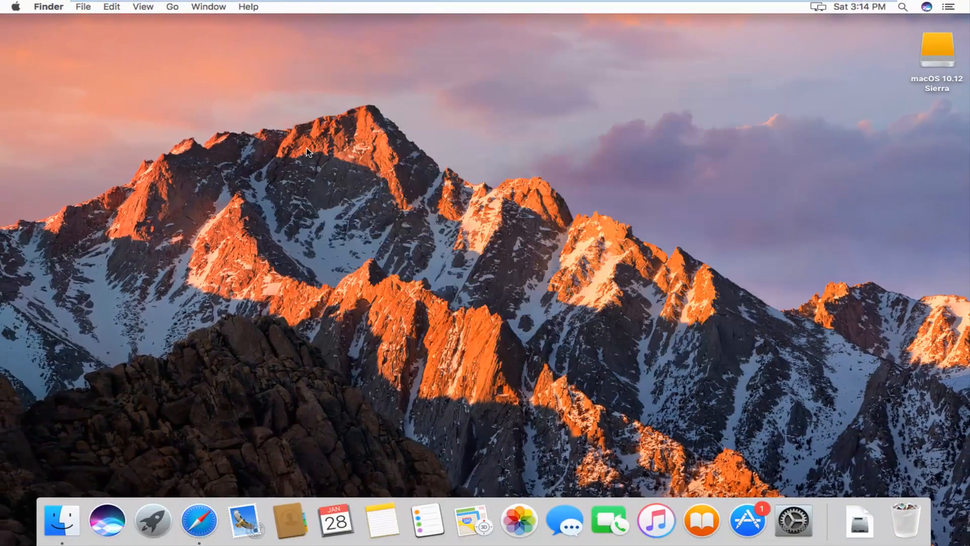